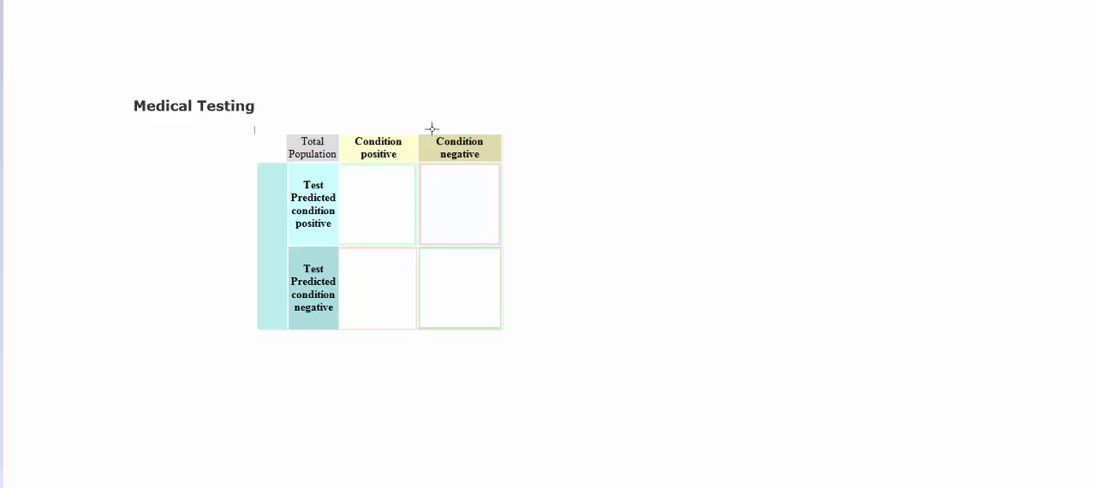
pyautogui.moveTo(518, 136)
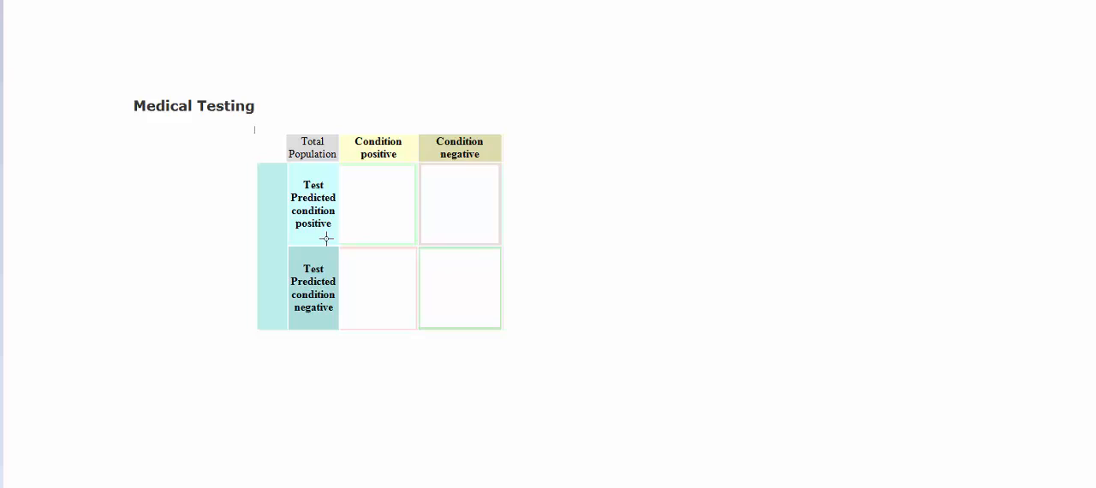
pyautogui.moveTo(332, 244)
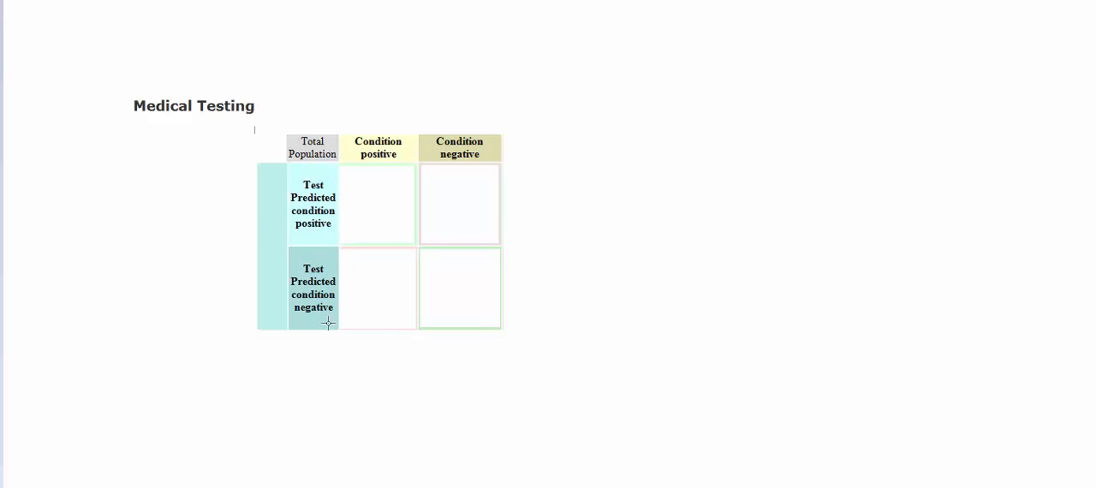
pyautogui.moveTo(328, 264)
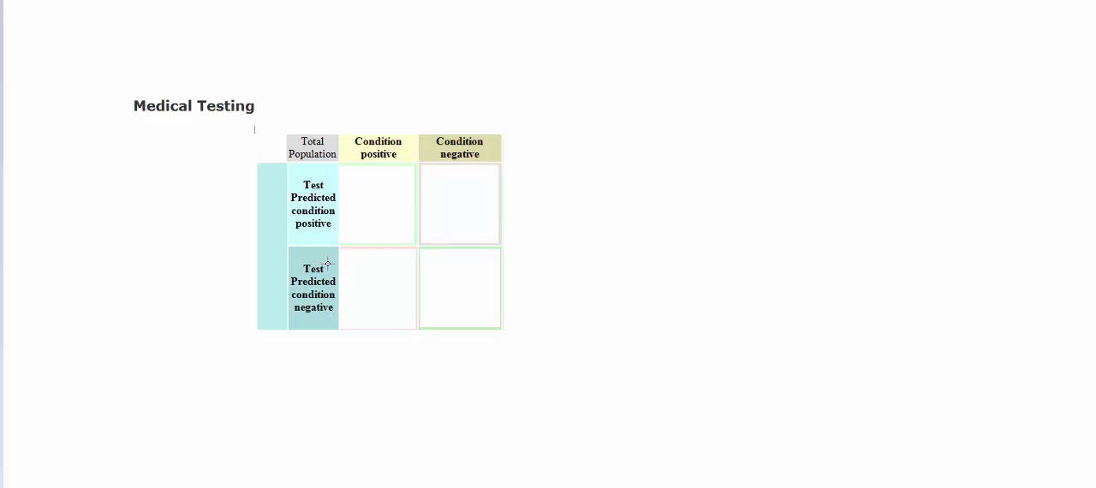
pyautogui.moveTo(363, 125)
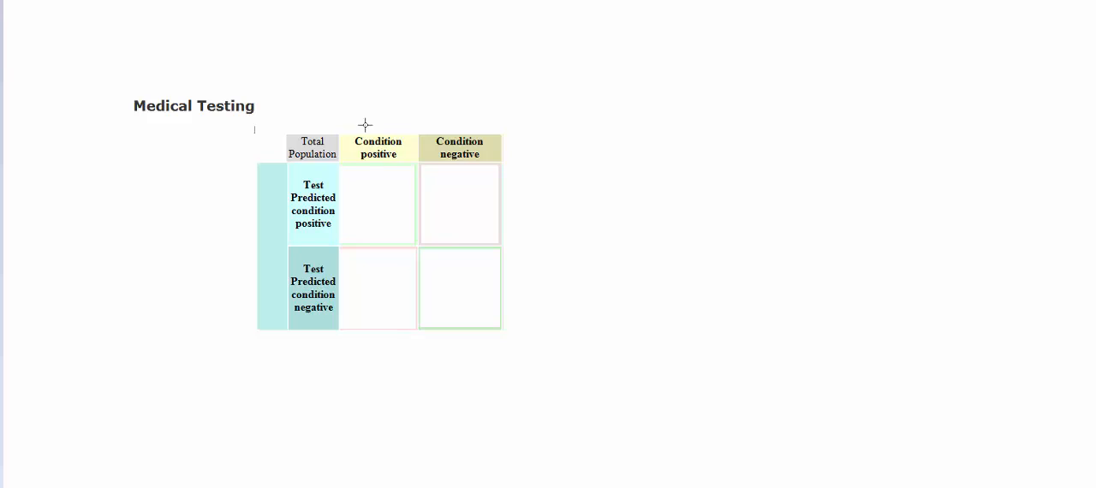
pyautogui.moveTo(436, 125)
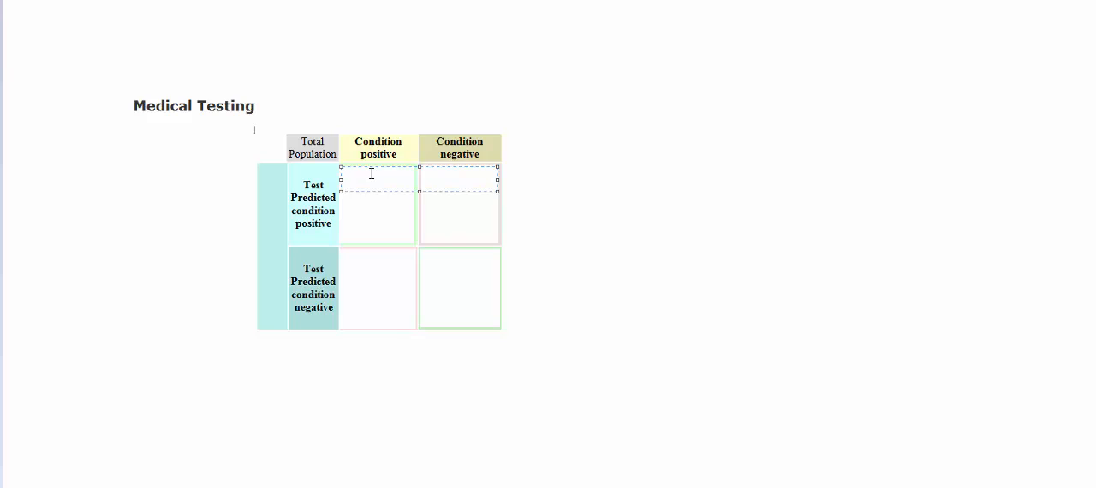
# Step: Enter 'True Positive' in the top-left data cell's text box
pyautogui.click(377, 184)
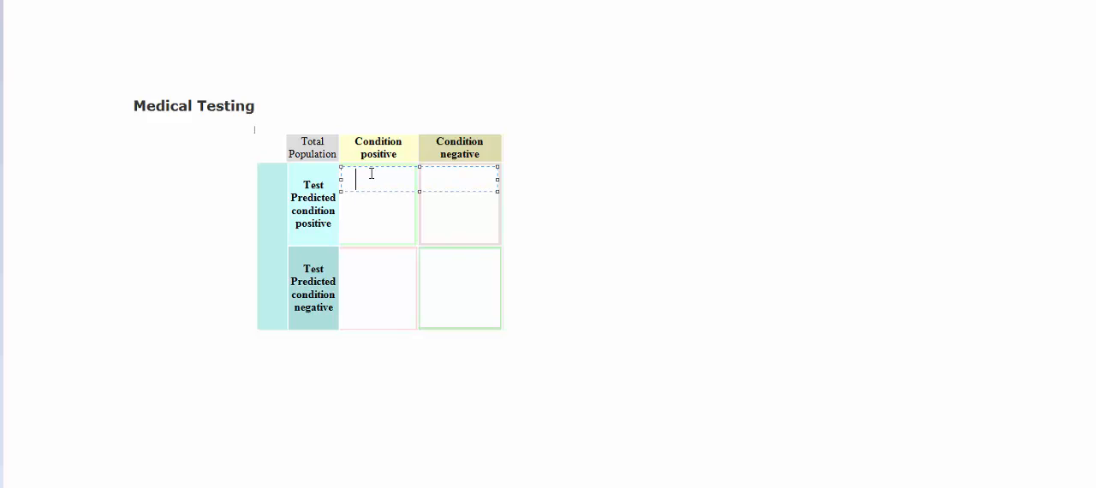
pyautogui.write('True Posi')
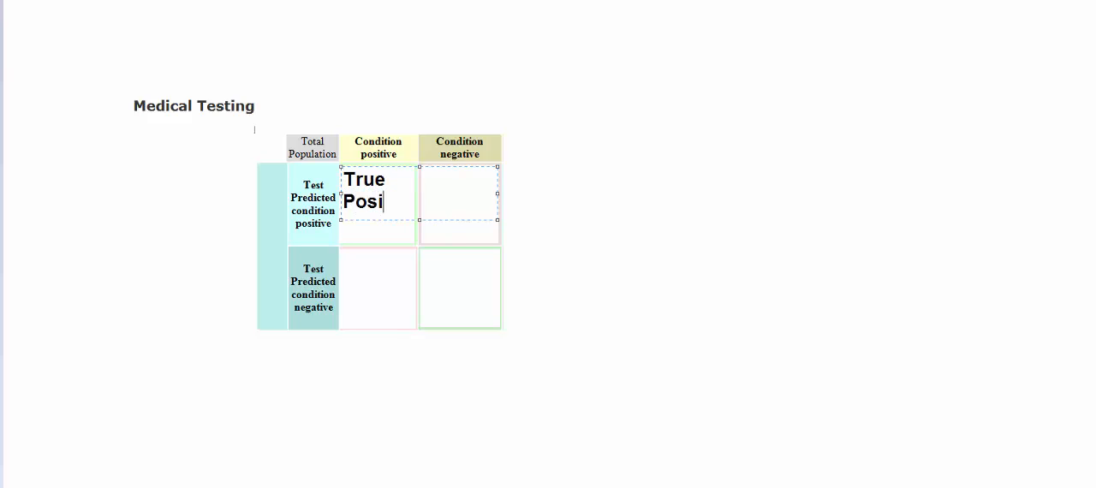
pyautogui.write('tive')
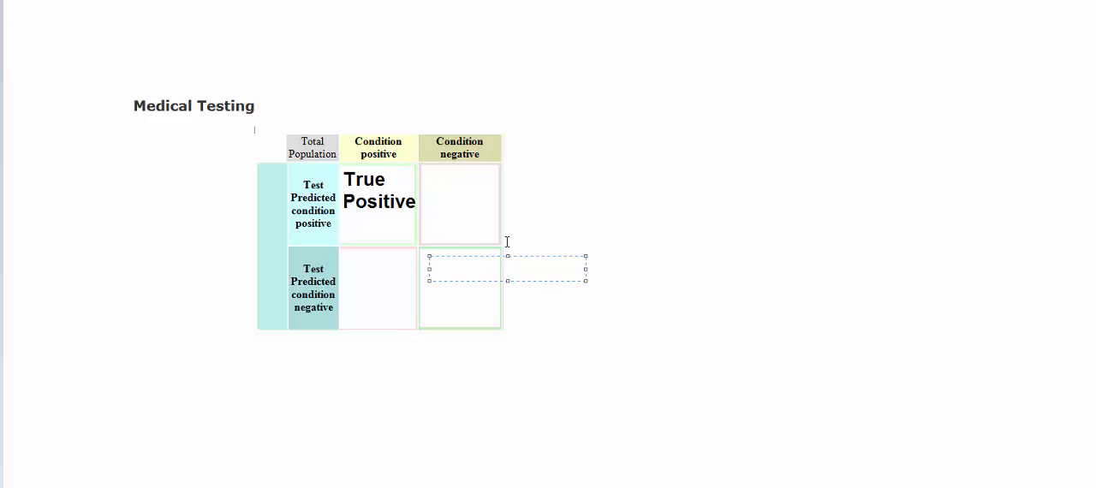
# Step: Enter 'True Negative' in the lower-right cell's text box
pyautogui.write('True')
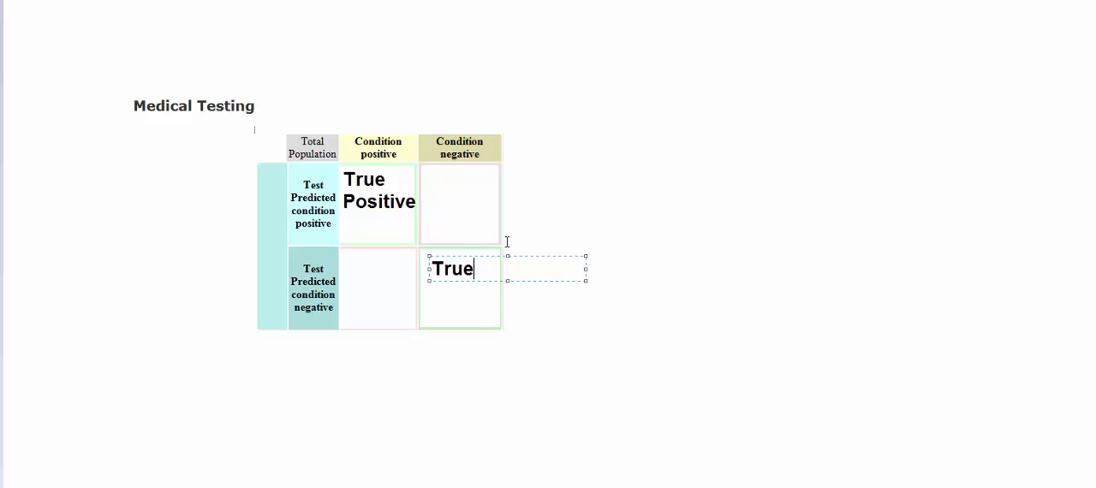
pyautogui.write('Negative')
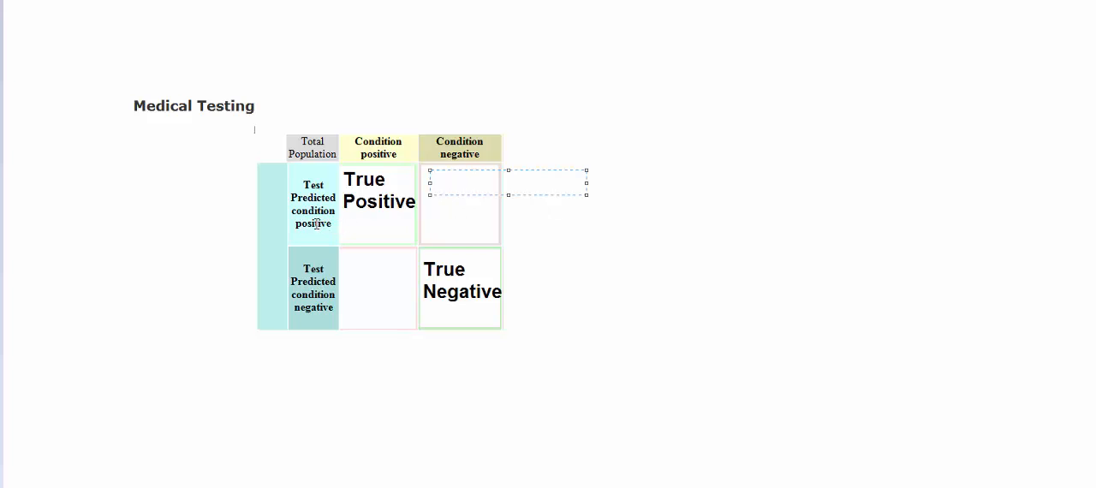